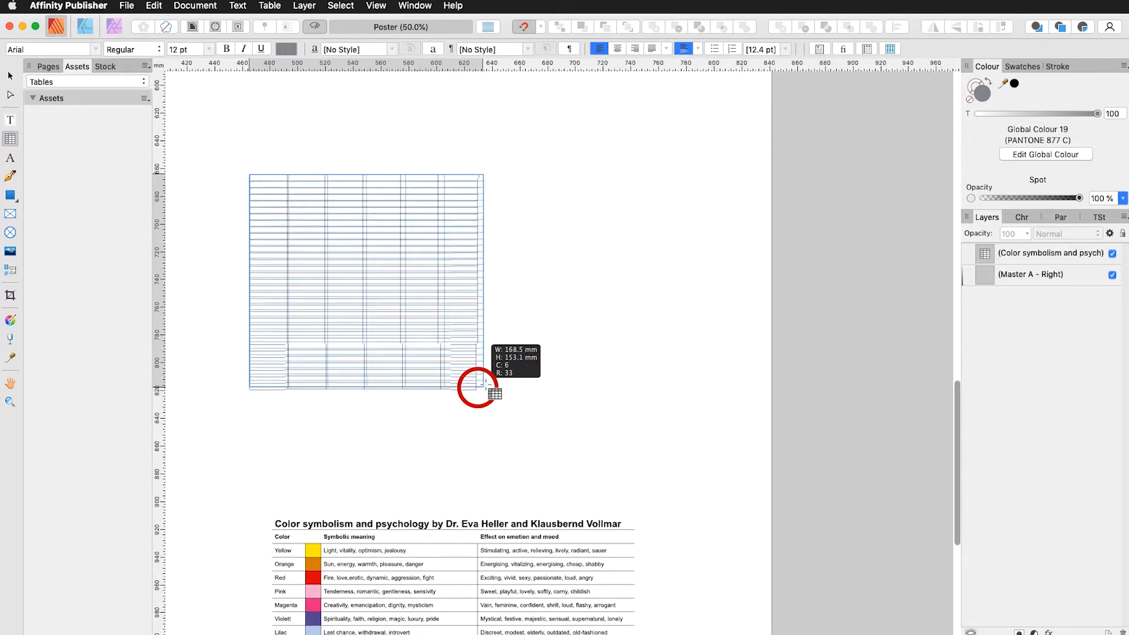
Draw a new empty table of 4 columns by 18 rows on the poster page
{"action": "left_click_drag", "start_coordinate": [483, 389], "coordinate": [584, 432]}
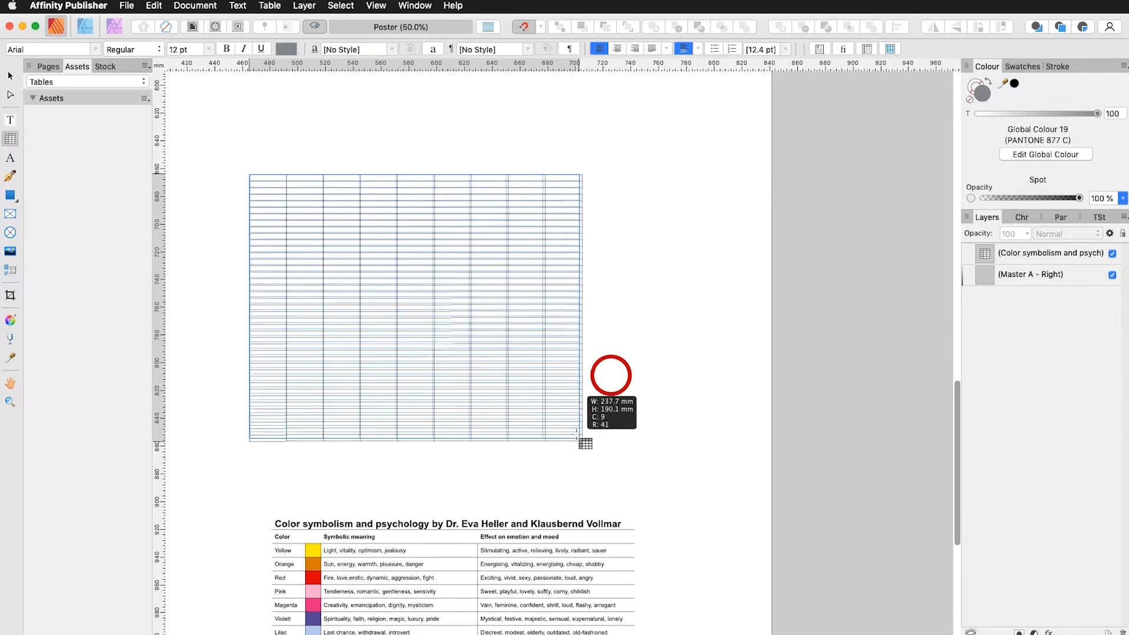
{"action": "left_click_drag", "start_coordinate": [577, 431], "coordinate": [468, 289]}
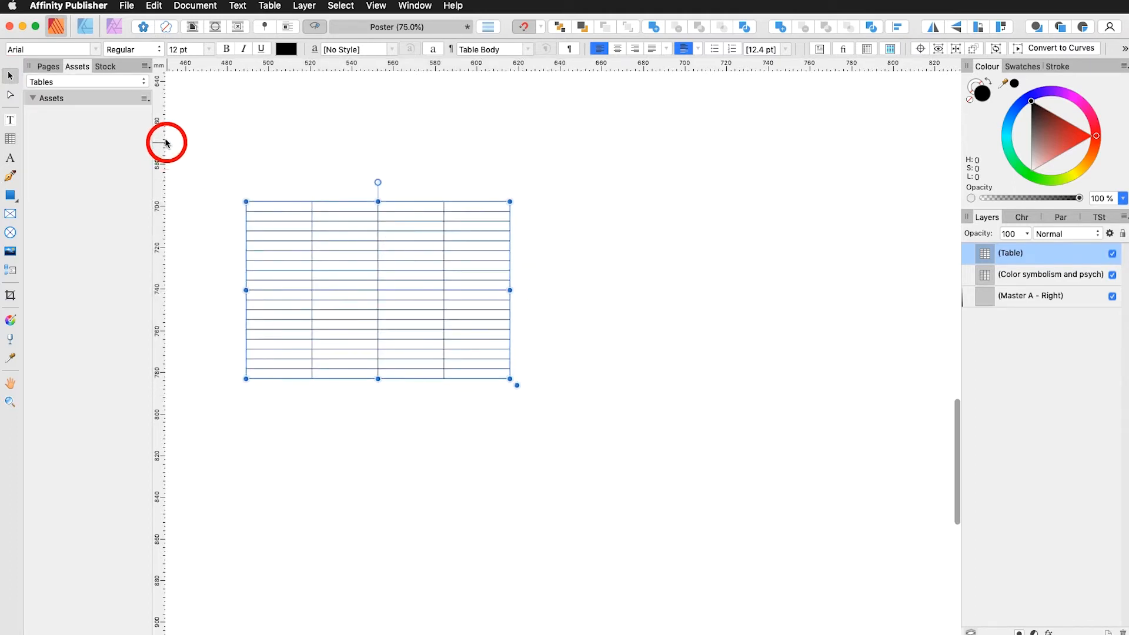
Select the table's cells and reach the Table panel via View > Studio > Table
{"action": "left_click", "coordinate": [11, 139]}
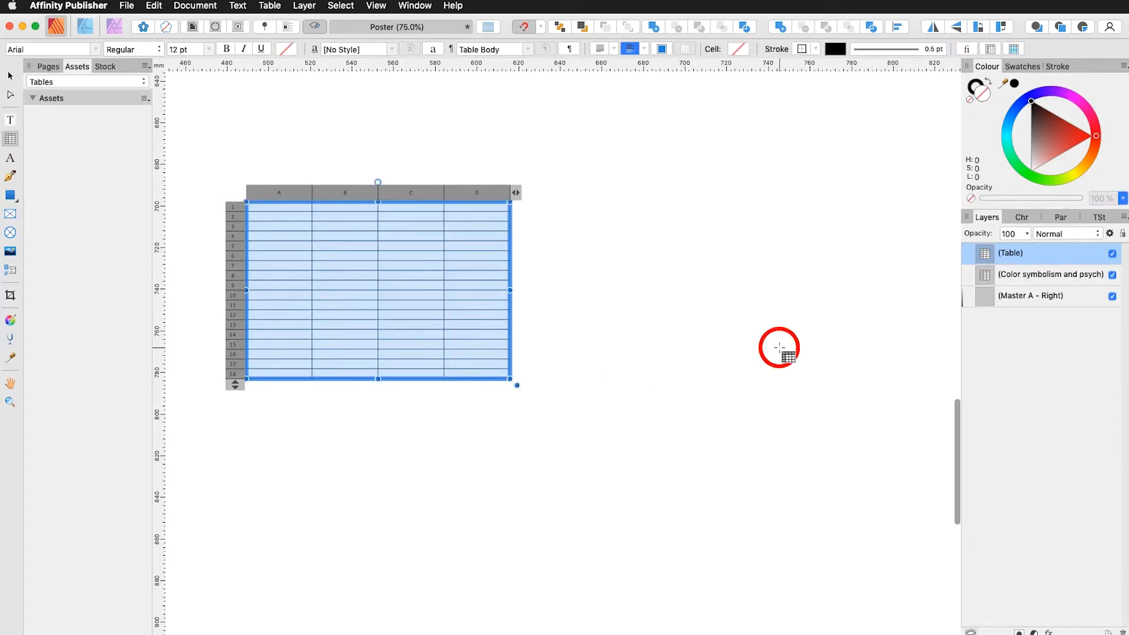
{"action": "left_click", "coordinate": [375, 6]}
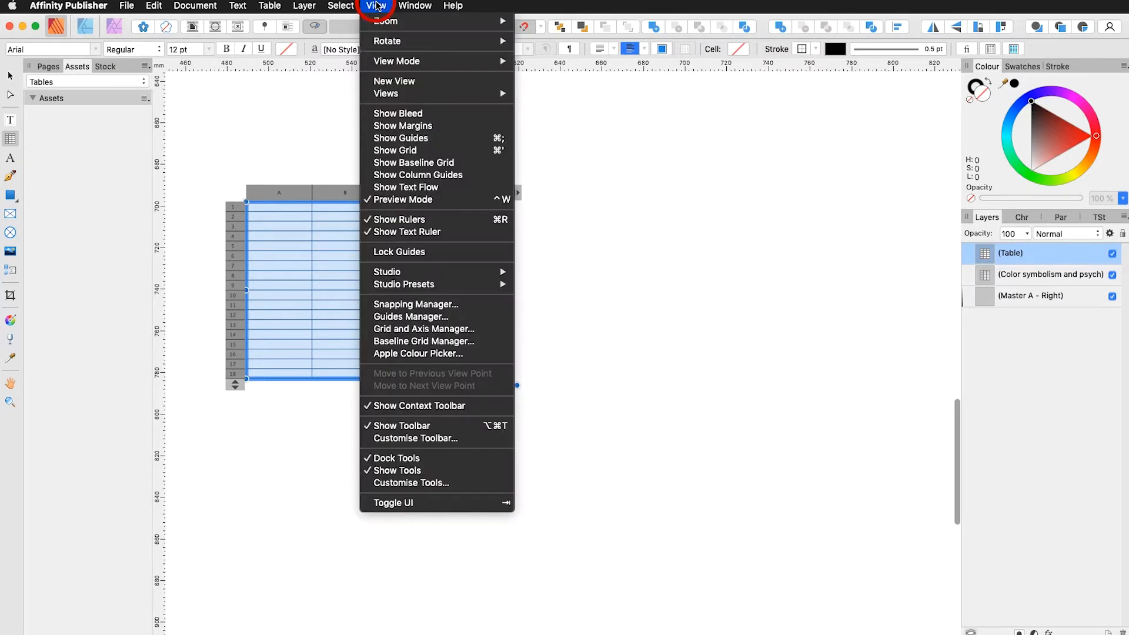
{"action": "mouse_move", "coordinate": [387, 272]}
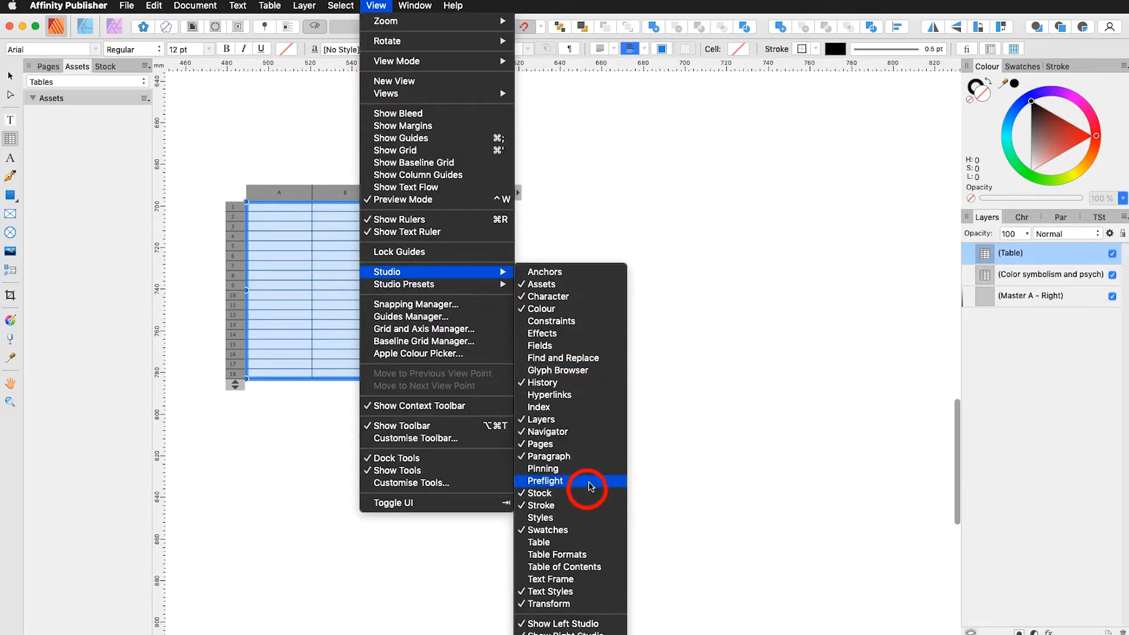
{"action": "mouse_move", "coordinate": [602, 432]}
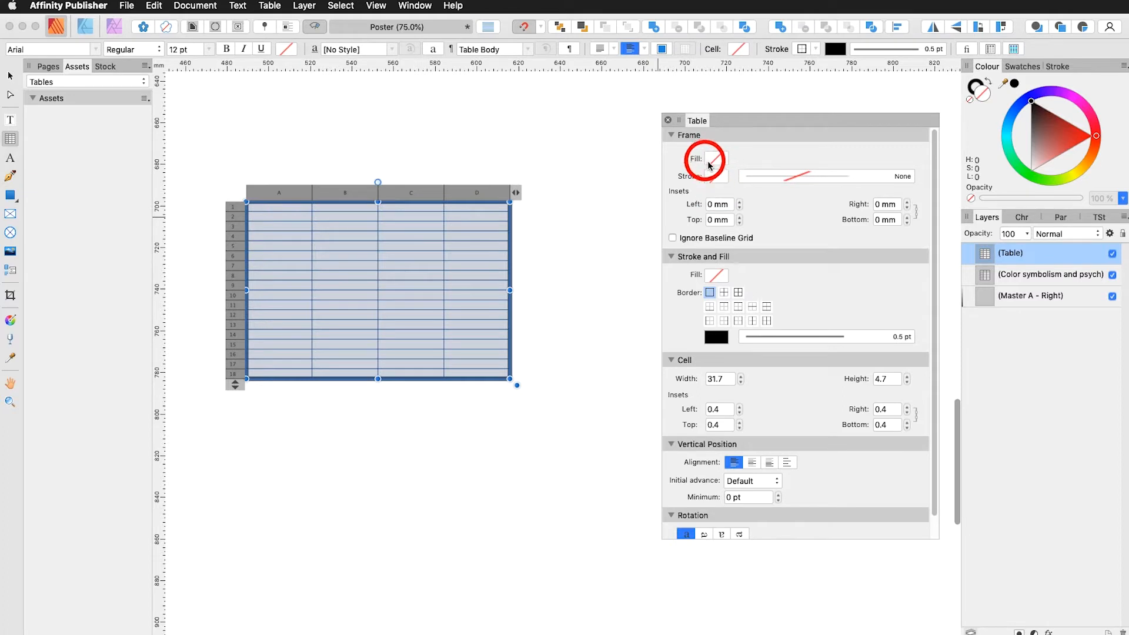
Set the table frame's Fill and Stroke to None, then select row 1
{"action": "left_click", "coordinate": [705, 159]}
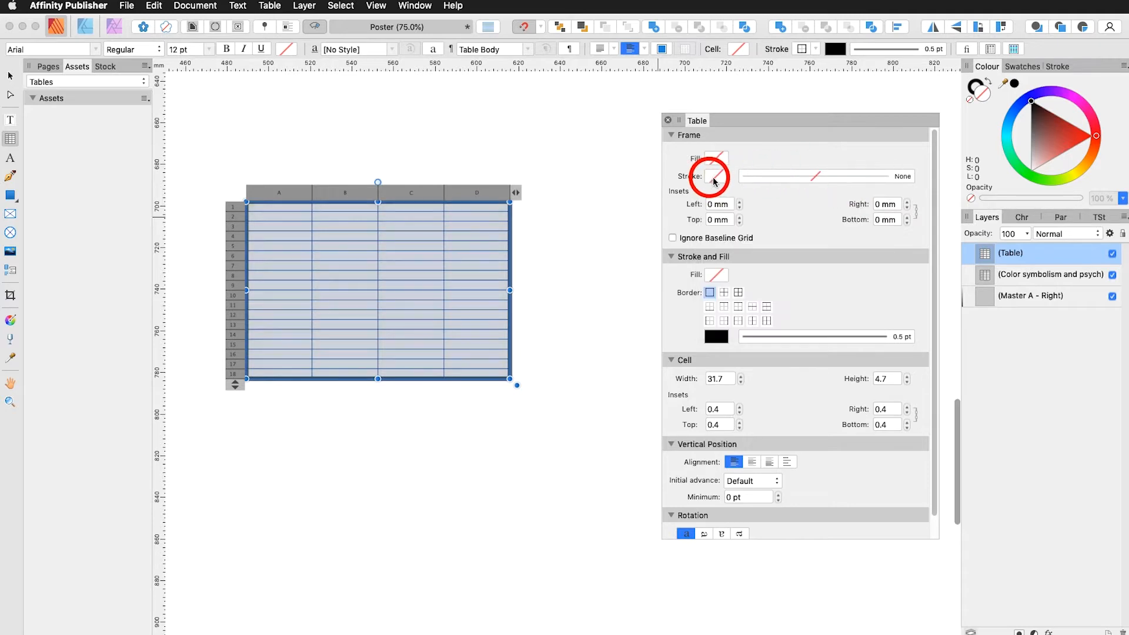
{"action": "left_click", "coordinate": [716, 175]}
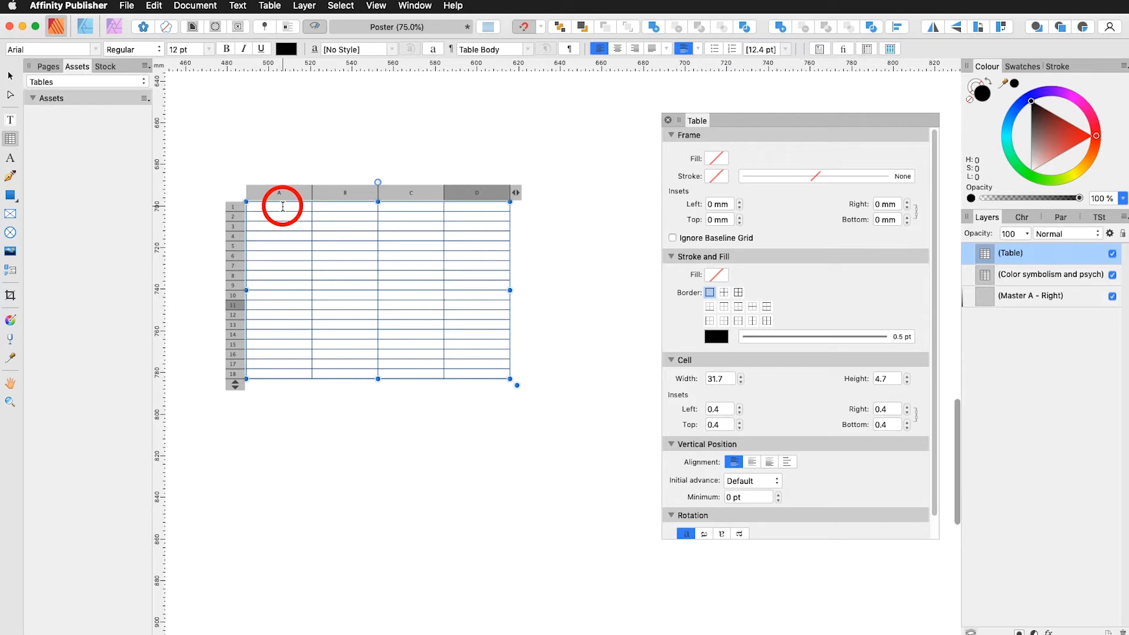
{"action": "left_click_drag", "start_coordinate": [281, 207], "coordinate": [345, 207]}
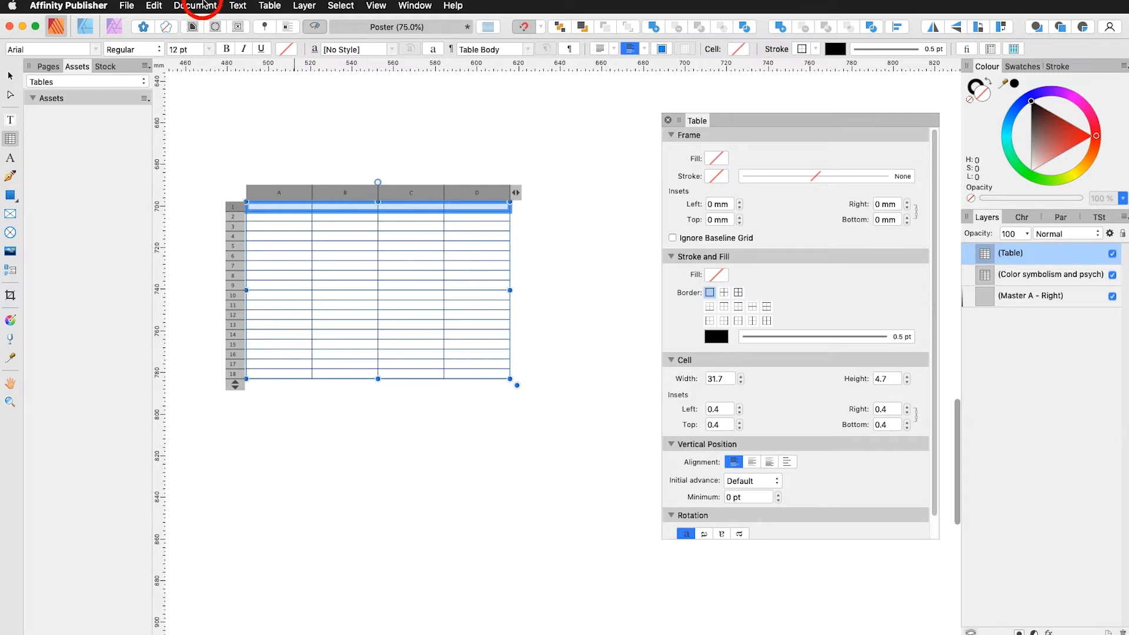
Merge row 1 into one cell and apply inside border lines to row 2
{"action": "left_click", "coordinate": [269, 6]}
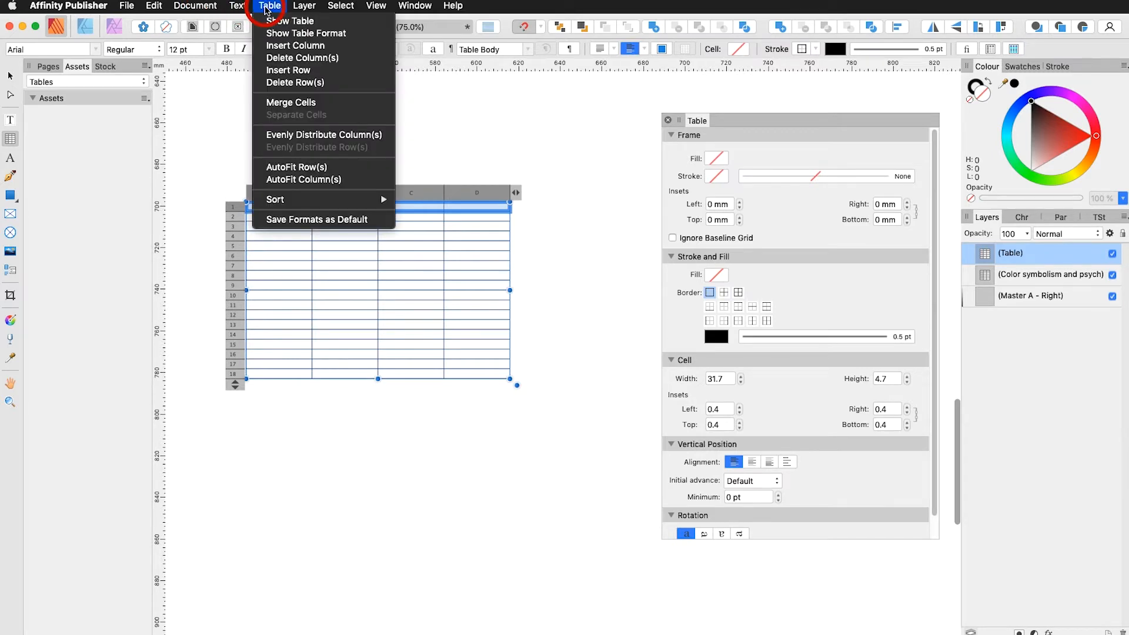
{"action": "mouse_move", "coordinate": [296, 82]}
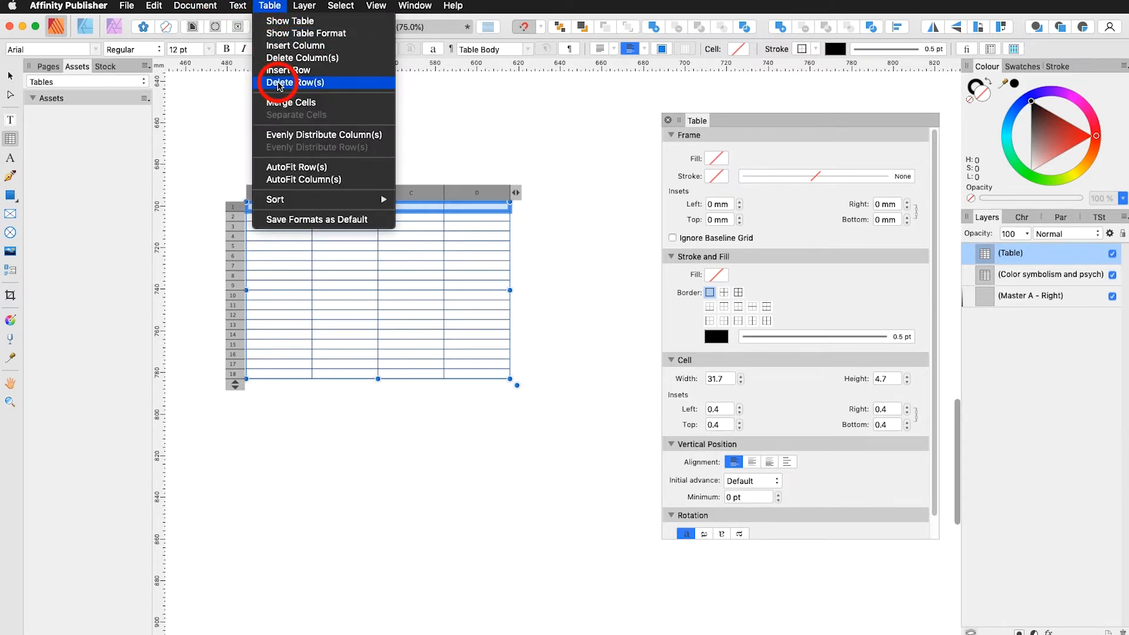
{"action": "mouse_move", "coordinate": [342, 102]}
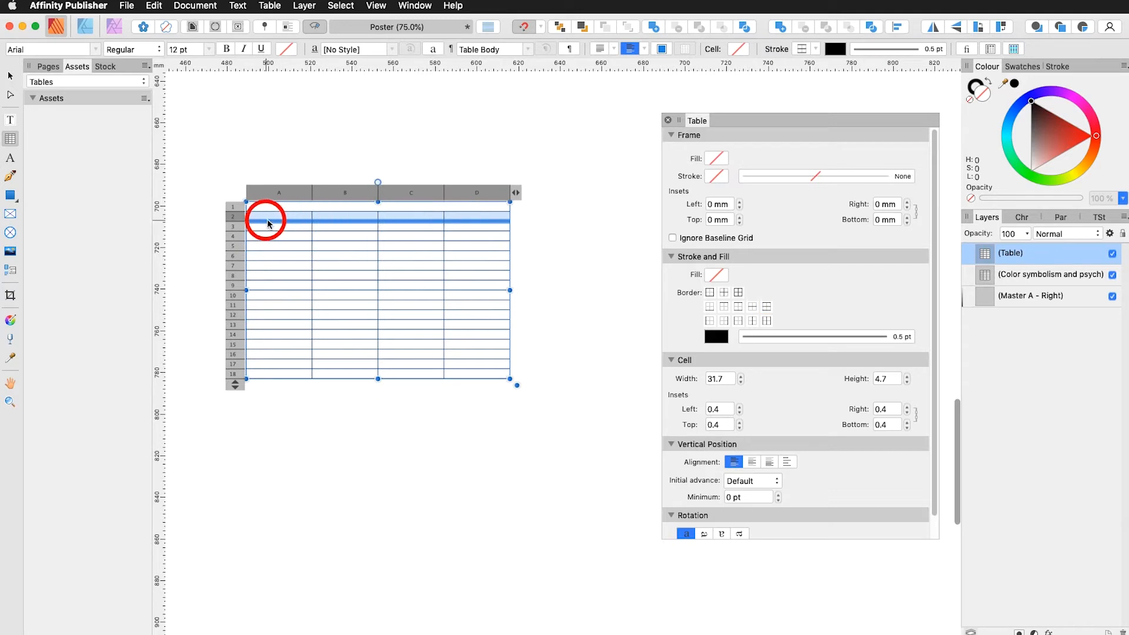
{"action": "mouse_move", "coordinate": [376, 220]}
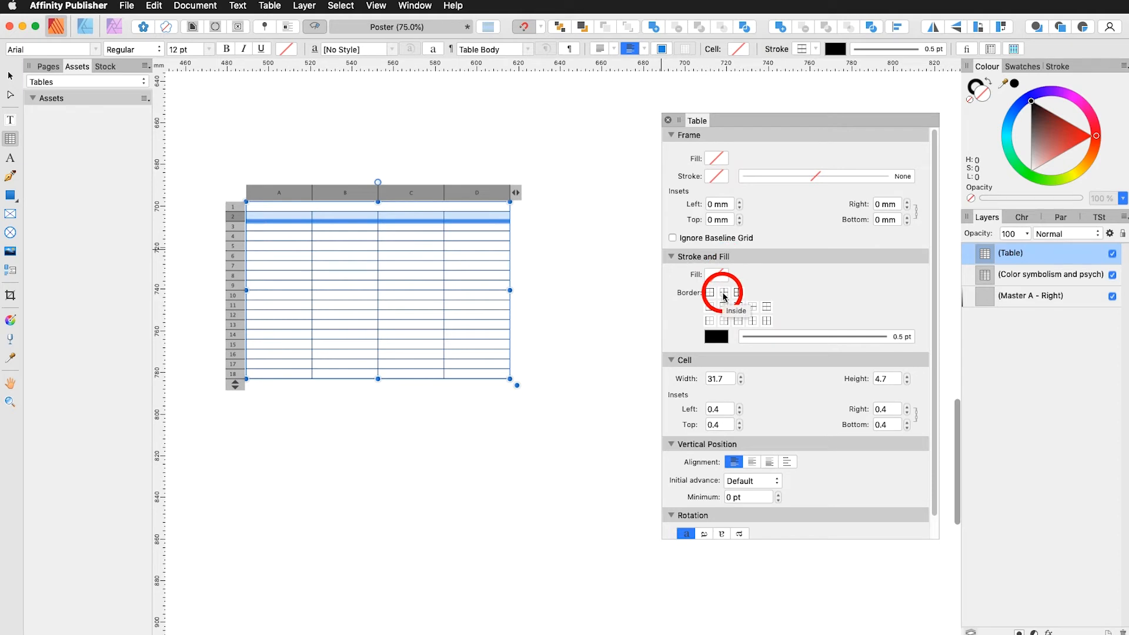
{"action": "left_click", "coordinate": [723, 293]}
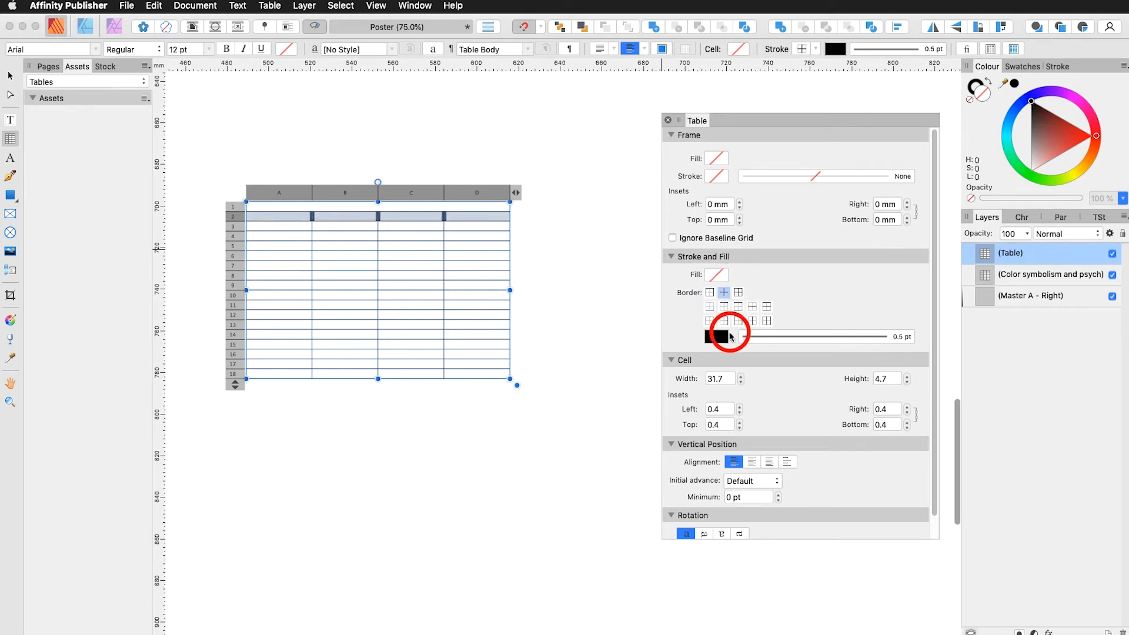
{"action": "left_click", "coordinate": [718, 337]}
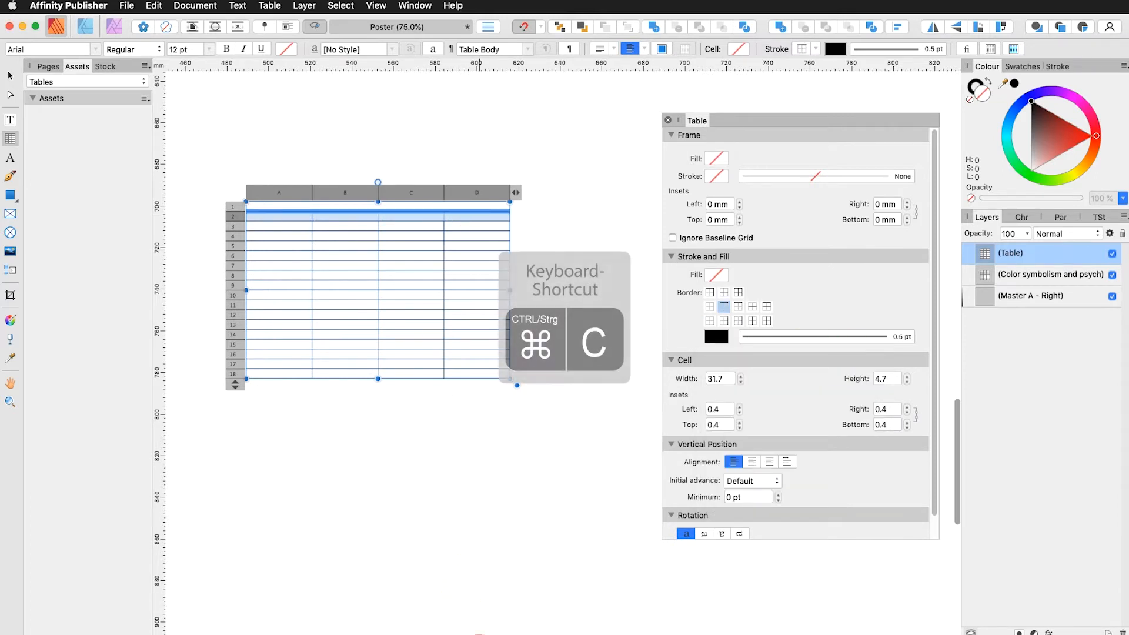
Paste the headline into row 1 and Shift-widen the table until it fits one line
{"action": "left_click", "coordinate": [1051, 274]}
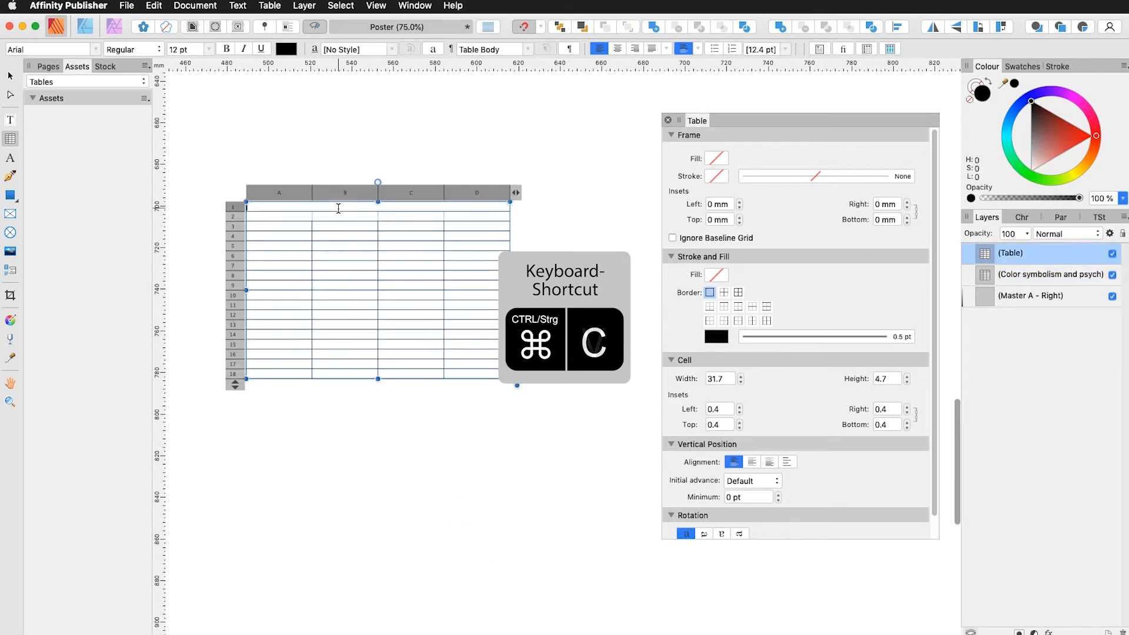
{"action": "key", "text": "cmd+v"}
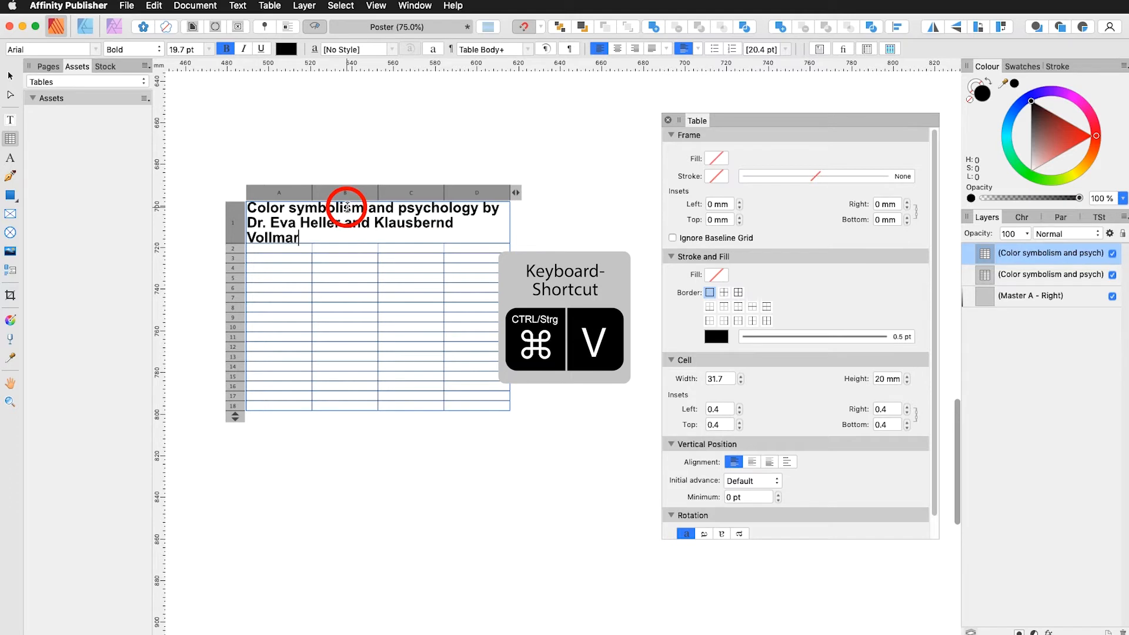
{"action": "key", "text": "cmd+v"}
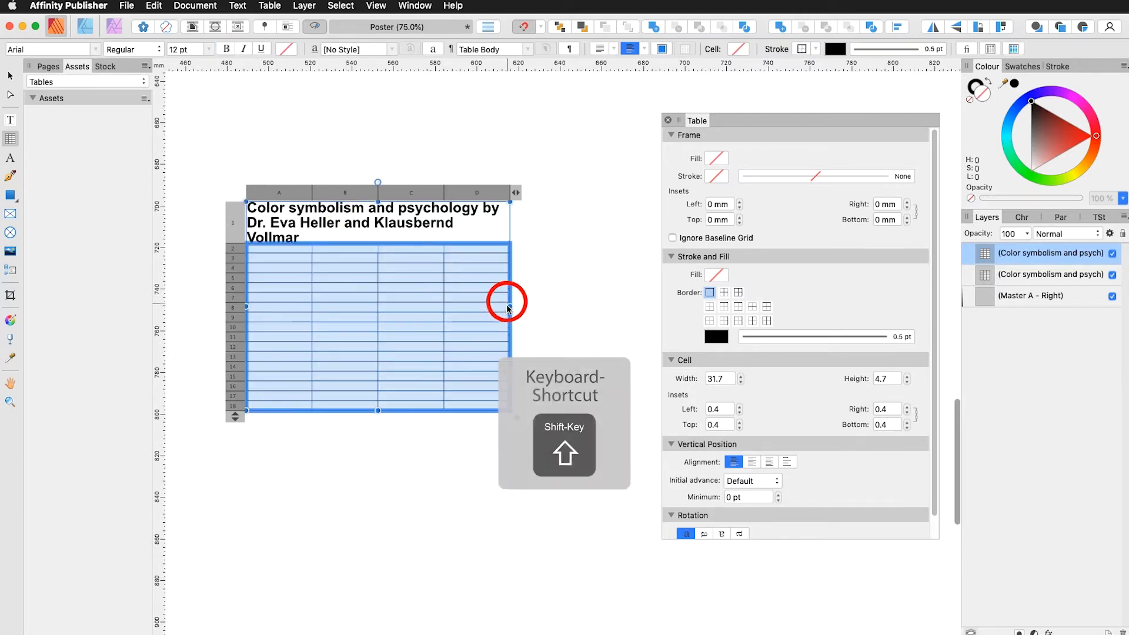
{"action": "left_click_drag", "start_coordinate": [508, 302], "coordinate": [545, 307]}
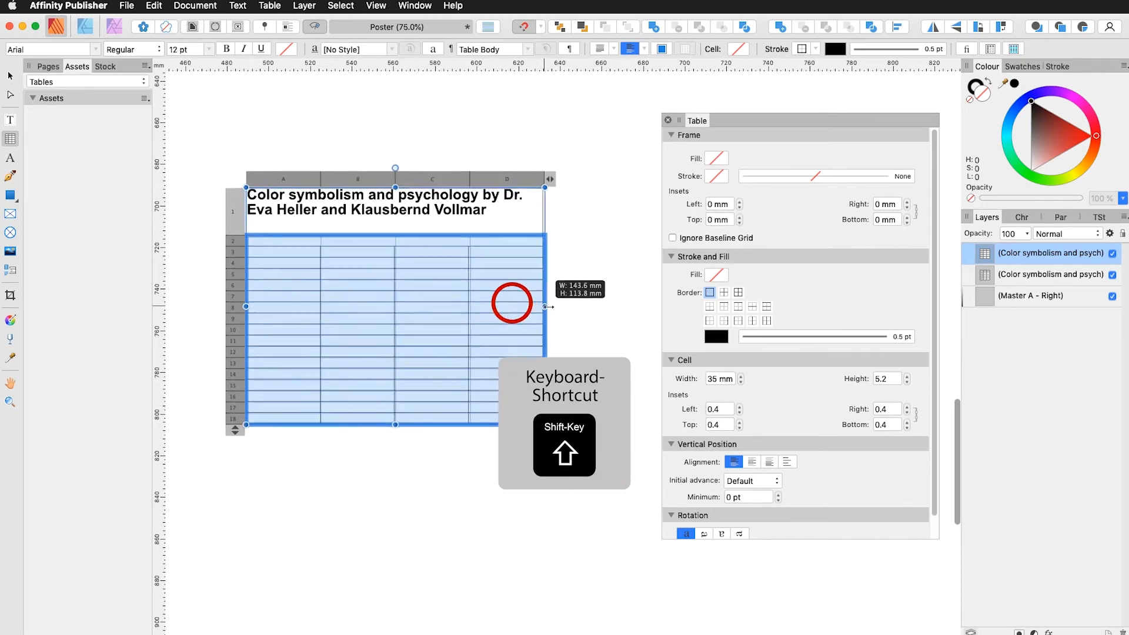
{"action": "left_click_drag", "start_coordinate": [544, 306], "coordinate": [611, 311]}
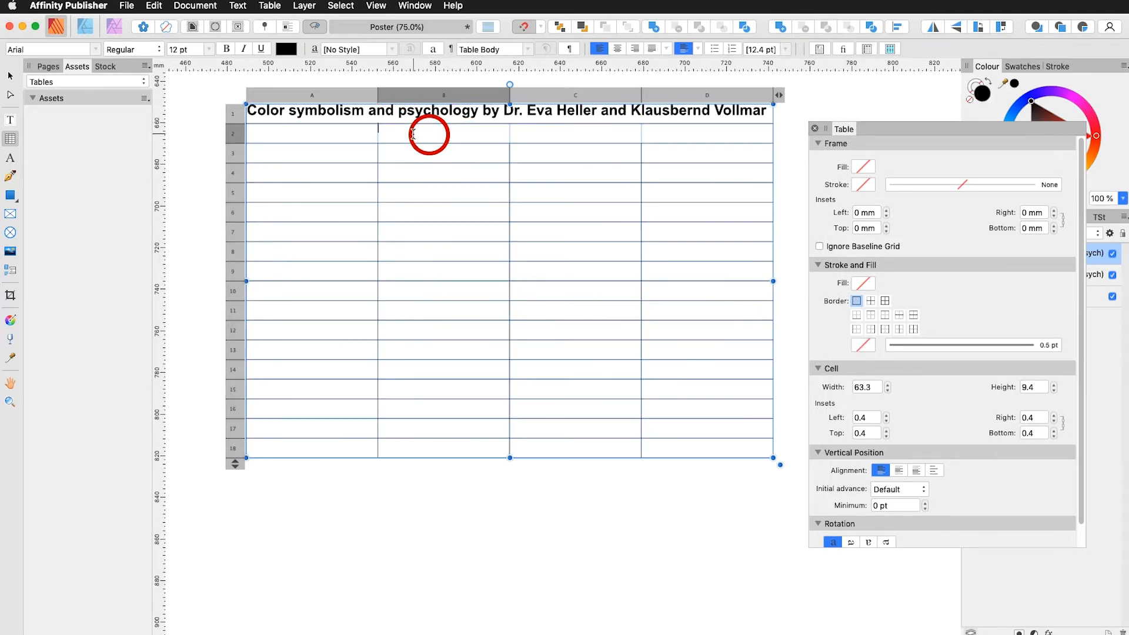
Narrow column B's width and evenly distribute columns C and D
{"action": "left_click_drag", "start_coordinate": [428, 134], "coordinate": [440, 444]}
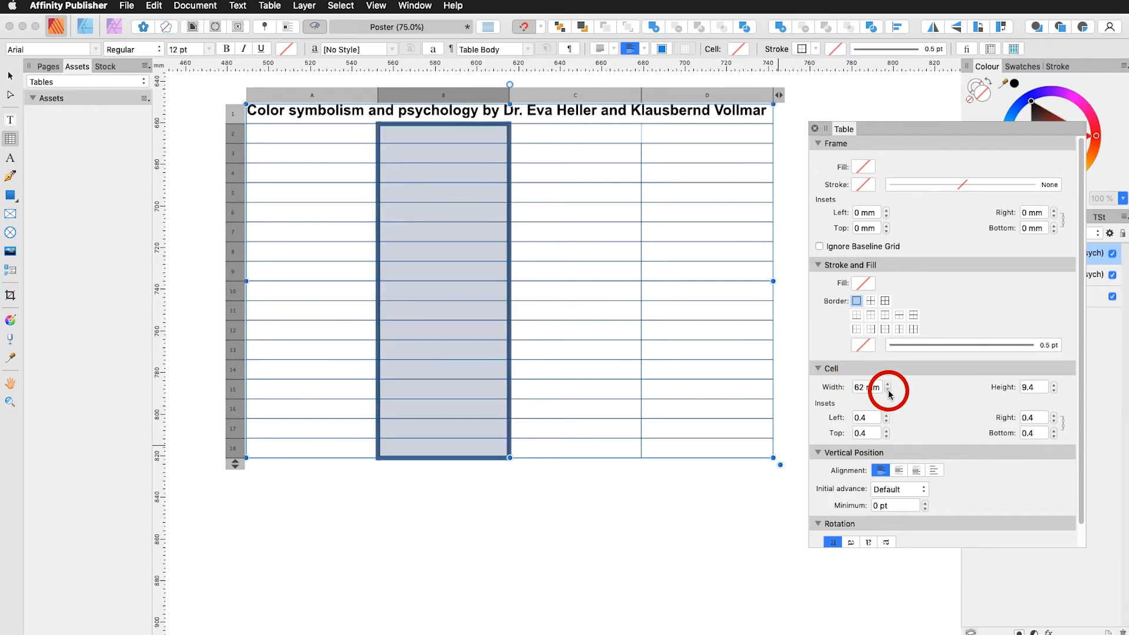
{"action": "left_click", "coordinate": [888, 391]}
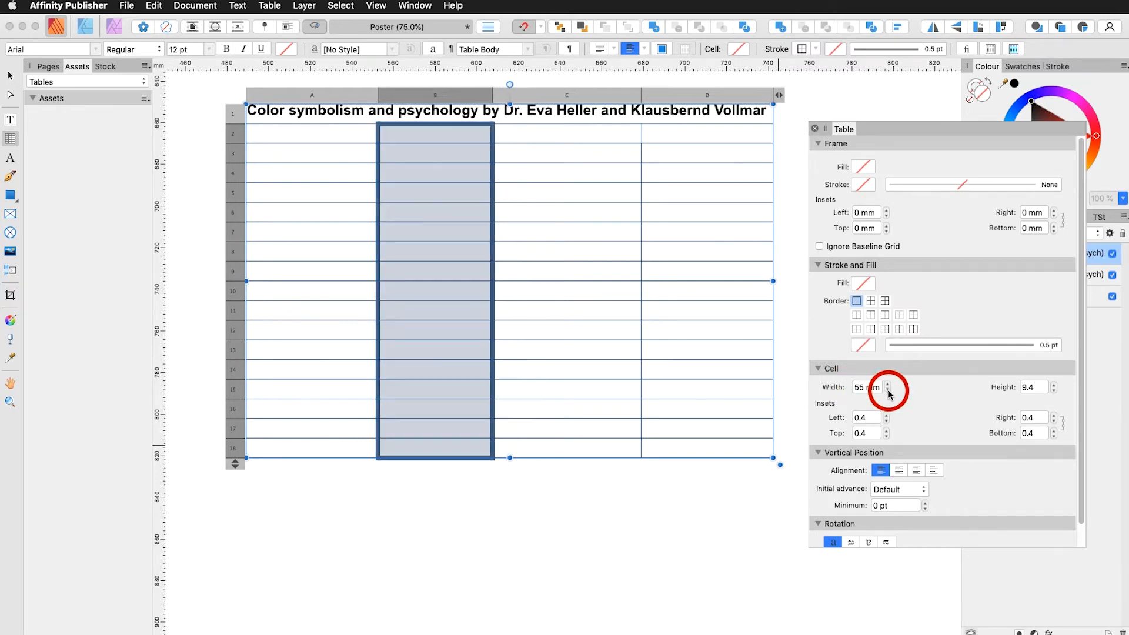
{"action": "left_click", "coordinate": [888, 391]}
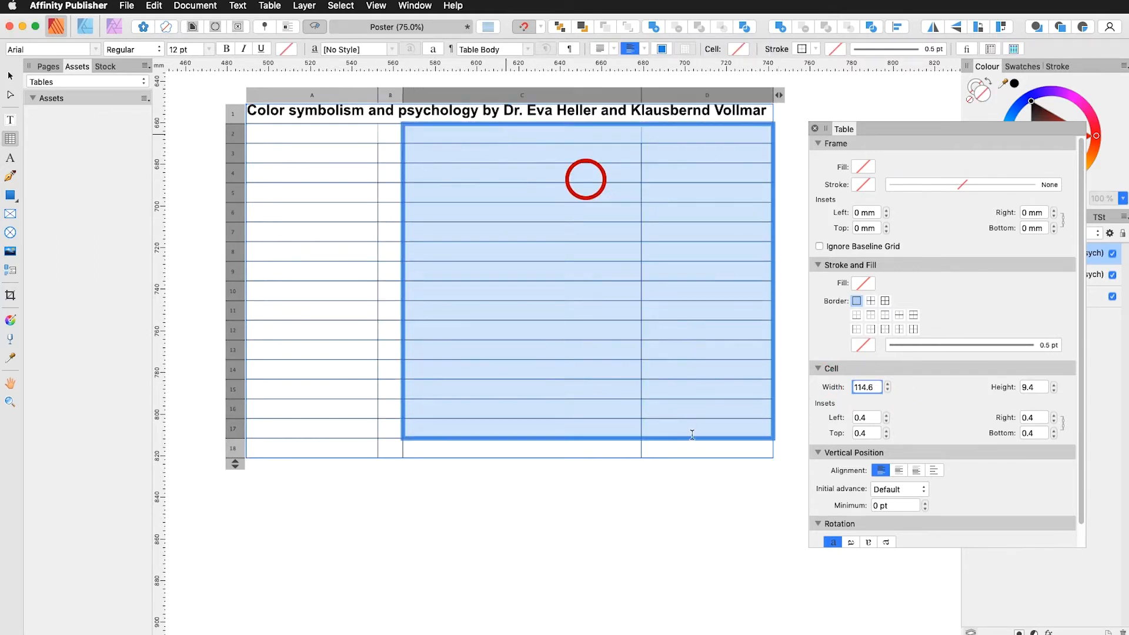
{"action": "left_click", "coordinate": [691, 451]}
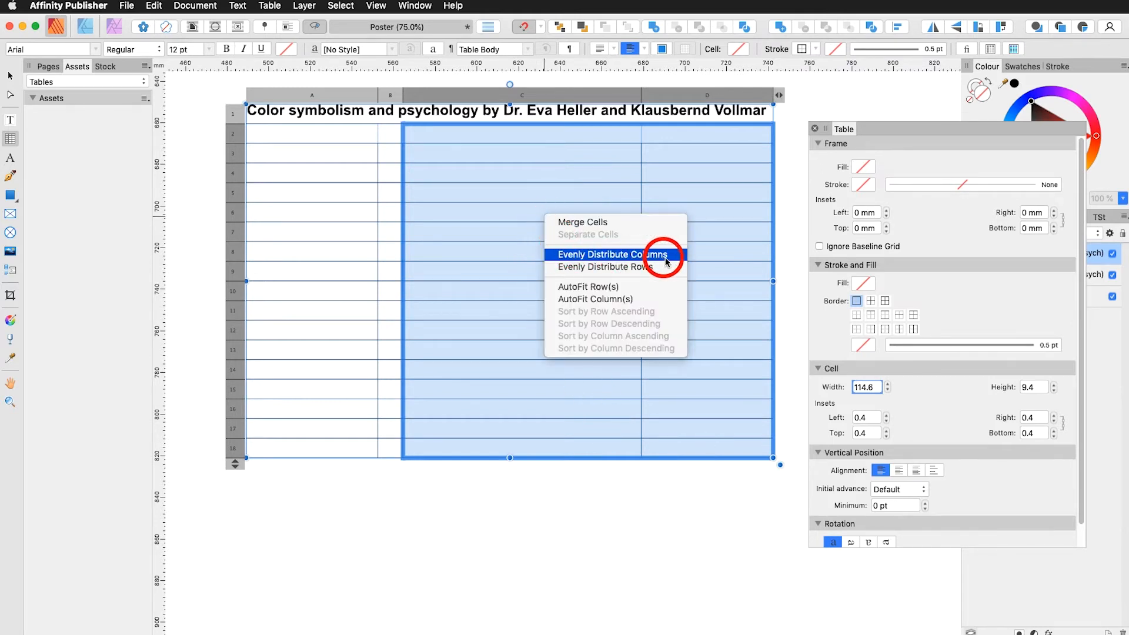
{"action": "left_click", "coordinate": [612, 254]}
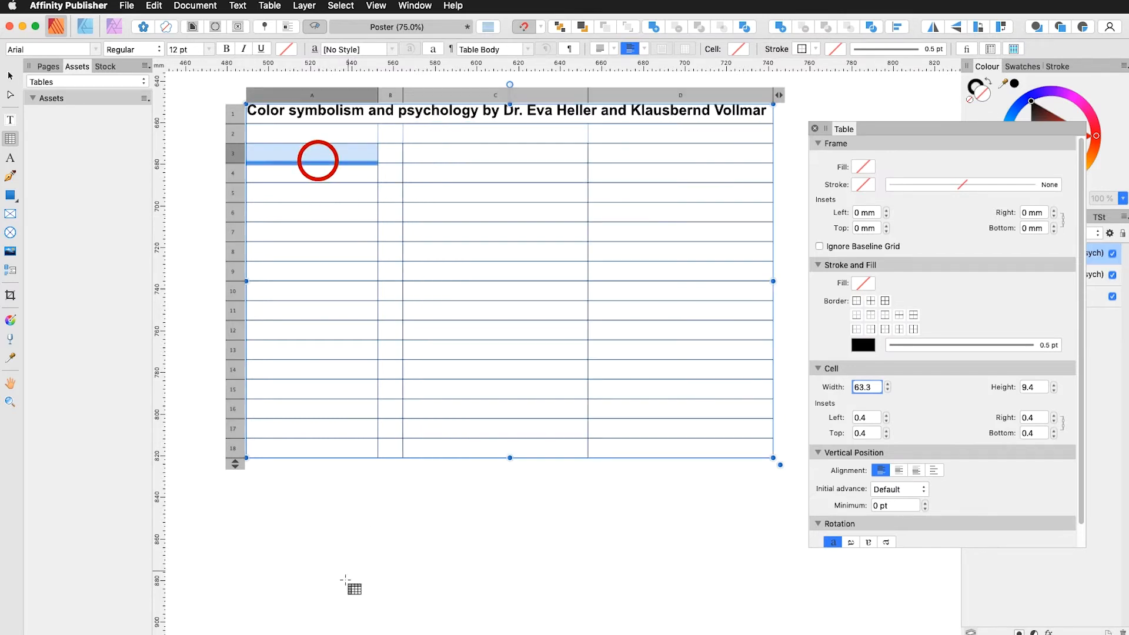
{"action": "mouse_move", "coordinate": [342, 477]}
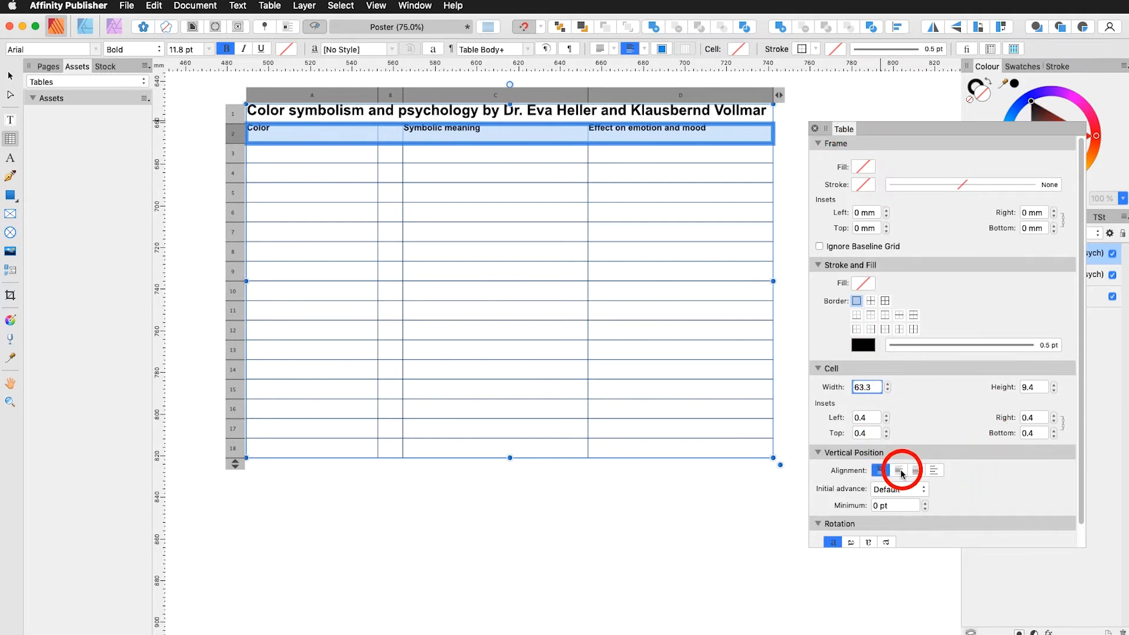
Centre the row 2 headers vertically and set their cell insets to 2
{"action": "left_click", "coordinate": [897, 469]}
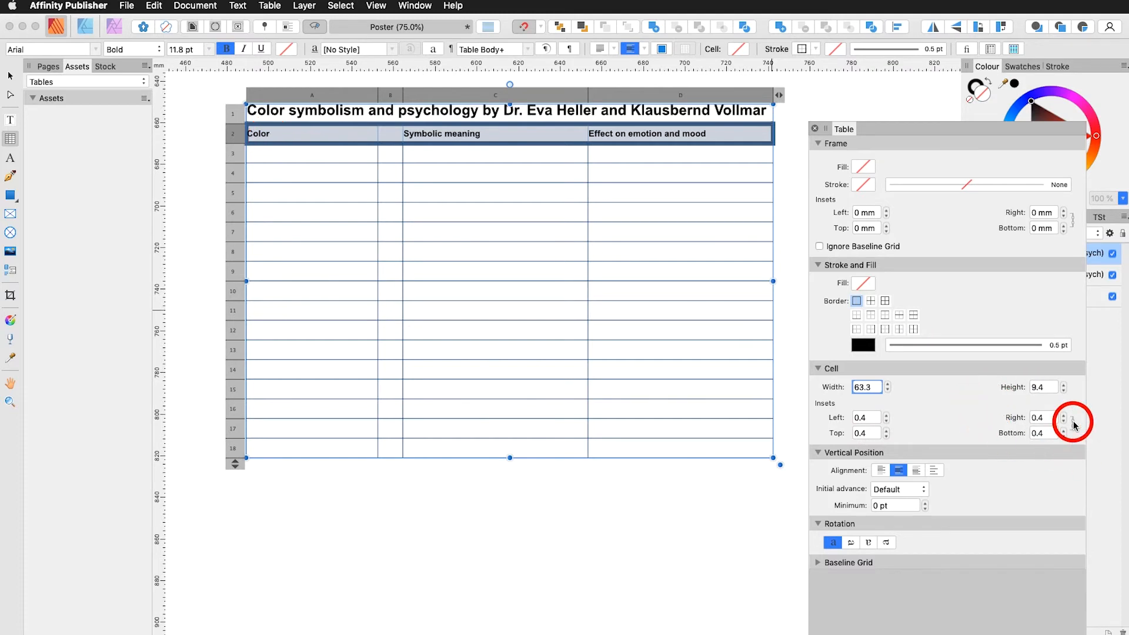
{"action": "left_click", "coordinate": [867, 418]}
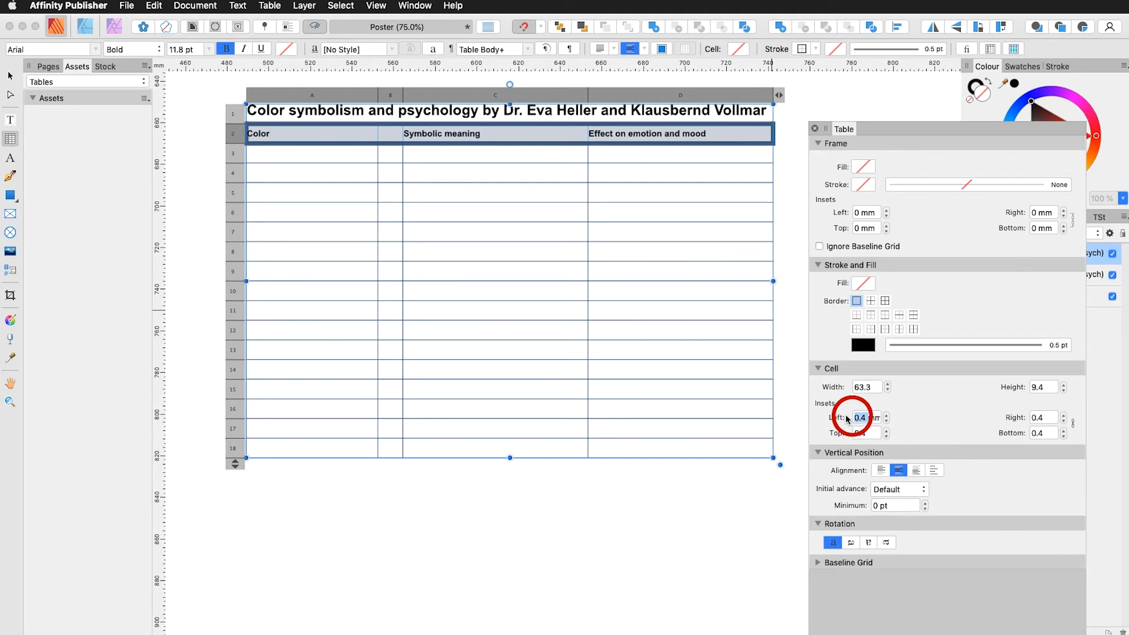
{"action": "type", "text": "2"}
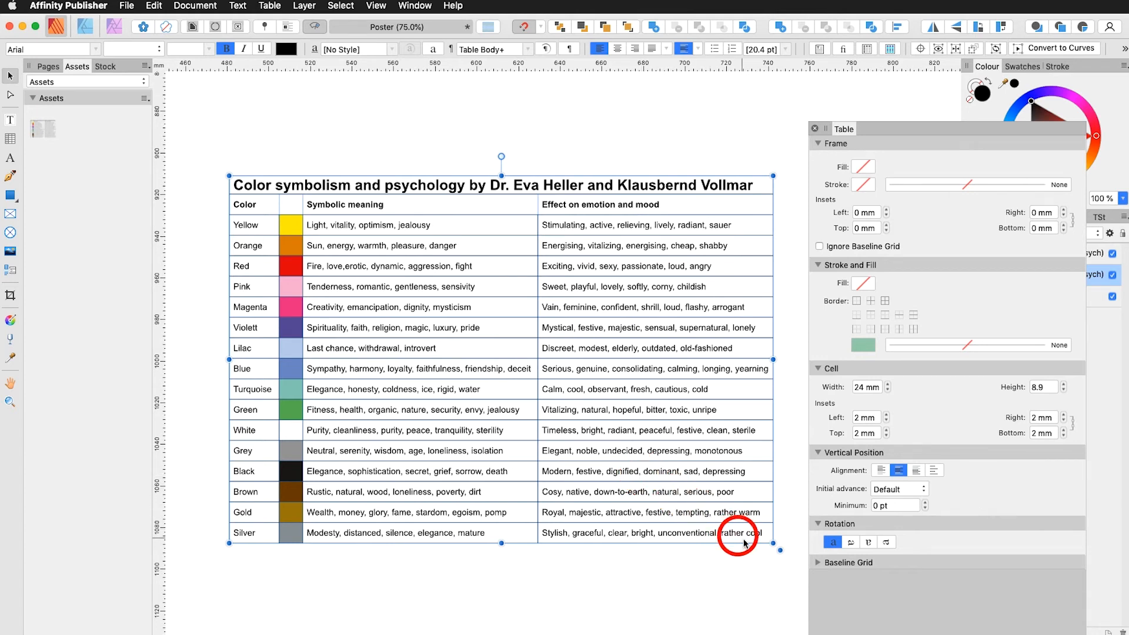
{"action": "mouse_move", "coordinate": [771, 545]}
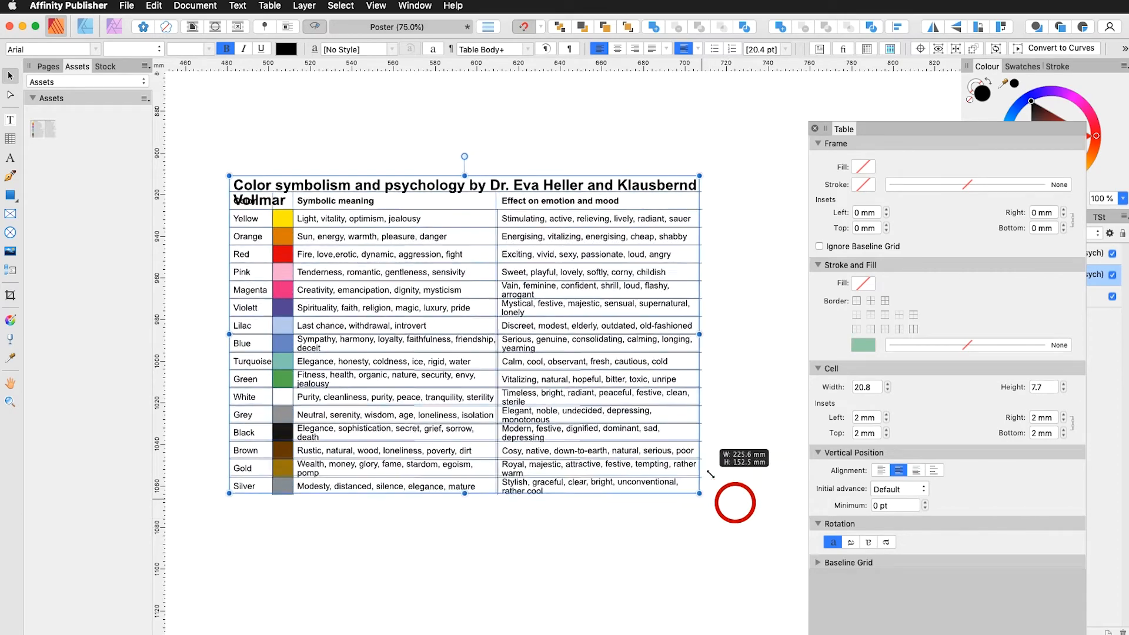
Shift-drag the corner handle to shrink the table with its text and swatches
{"action": "left_click_drag", "start_coordinate": [699, 493], "coordinate": [504, 363]}
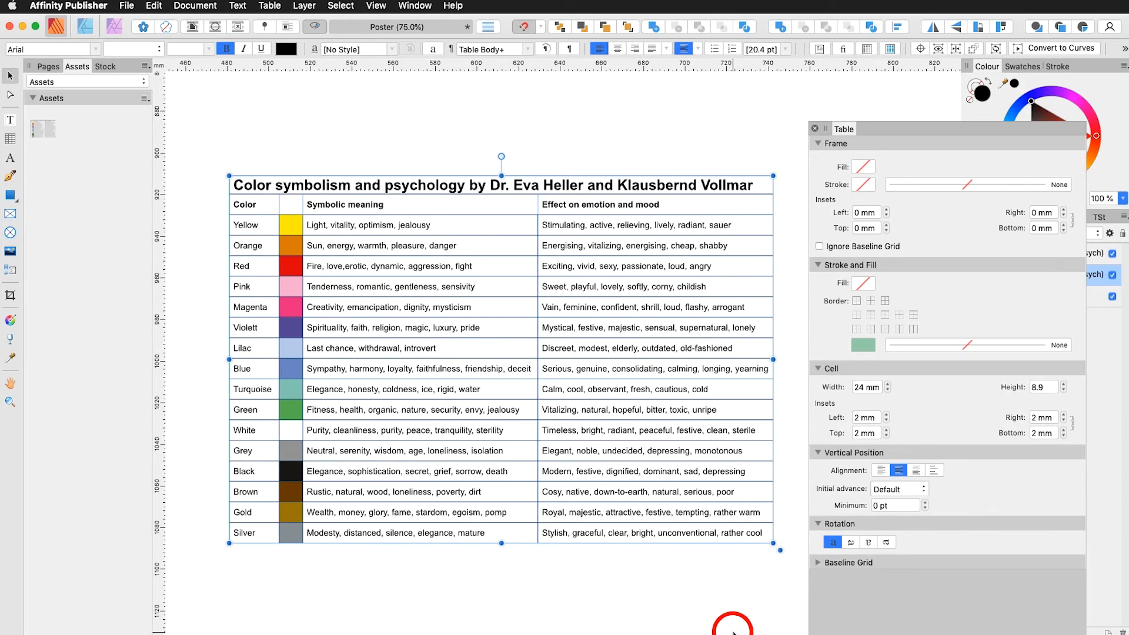
{"action": "mouse_move", "coordinate": [787, 583]}
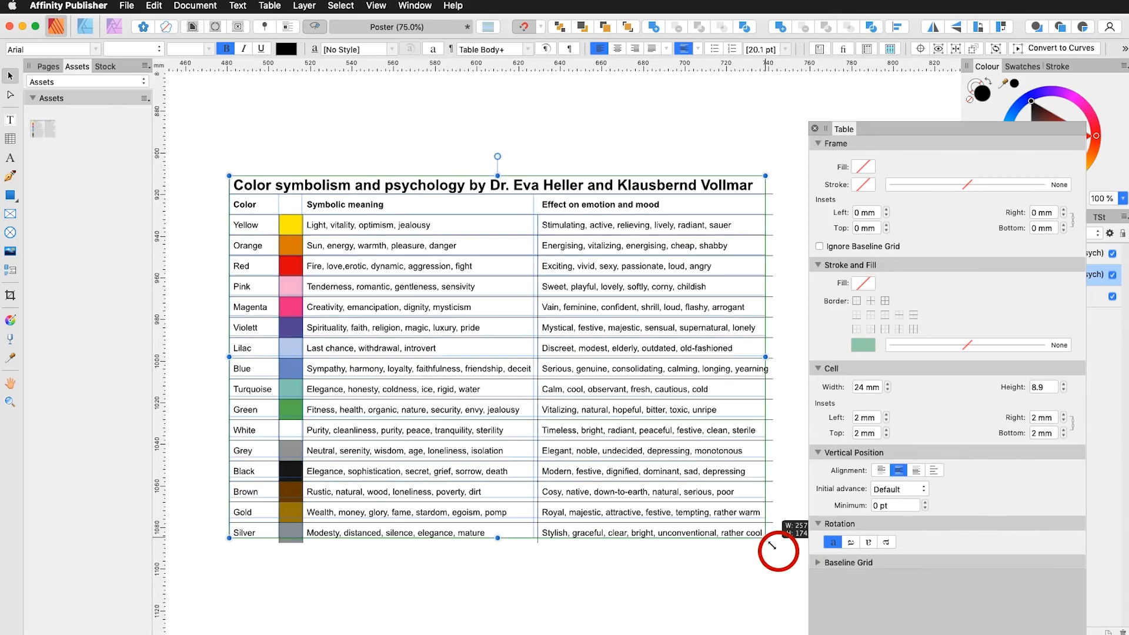
{"action": "left_click_drag", "start_coordinate": [777, 550], "coordinate": [533, 374]}
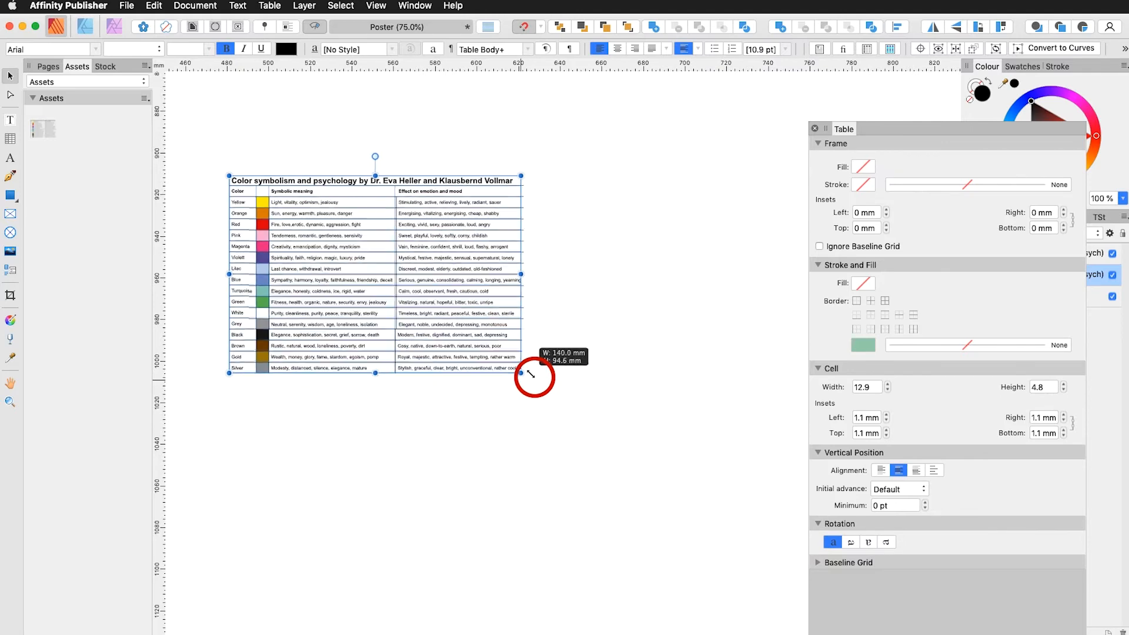
{"action": "left_click_drag", "start_coordinate": [517, 370], "coordinate": [528, 374]}
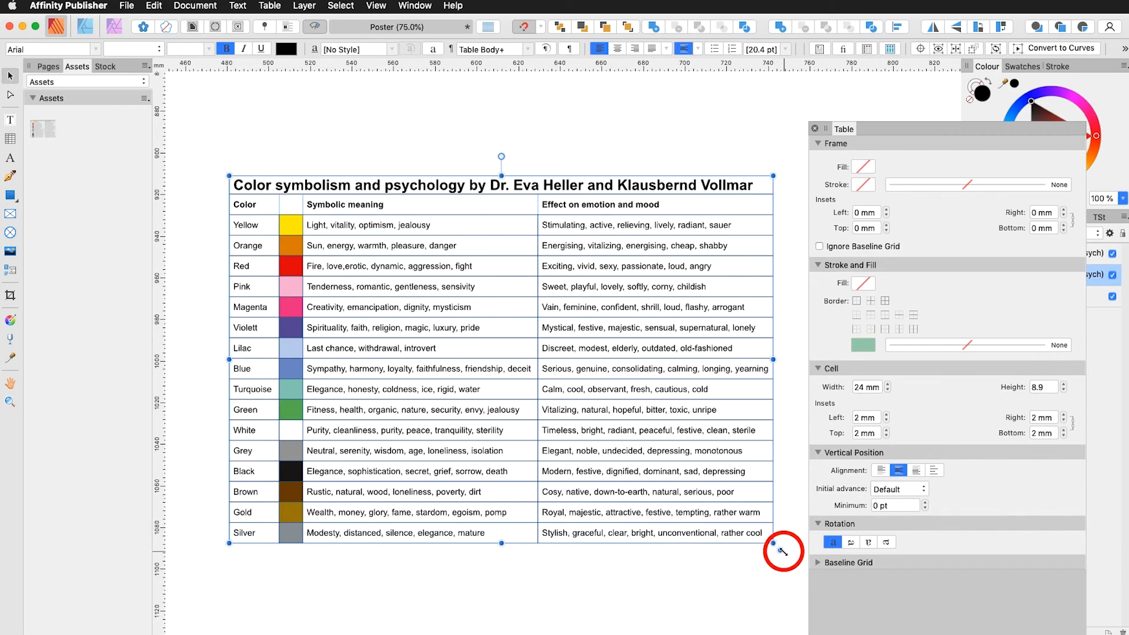
{"action": "key", "text": "shift"}
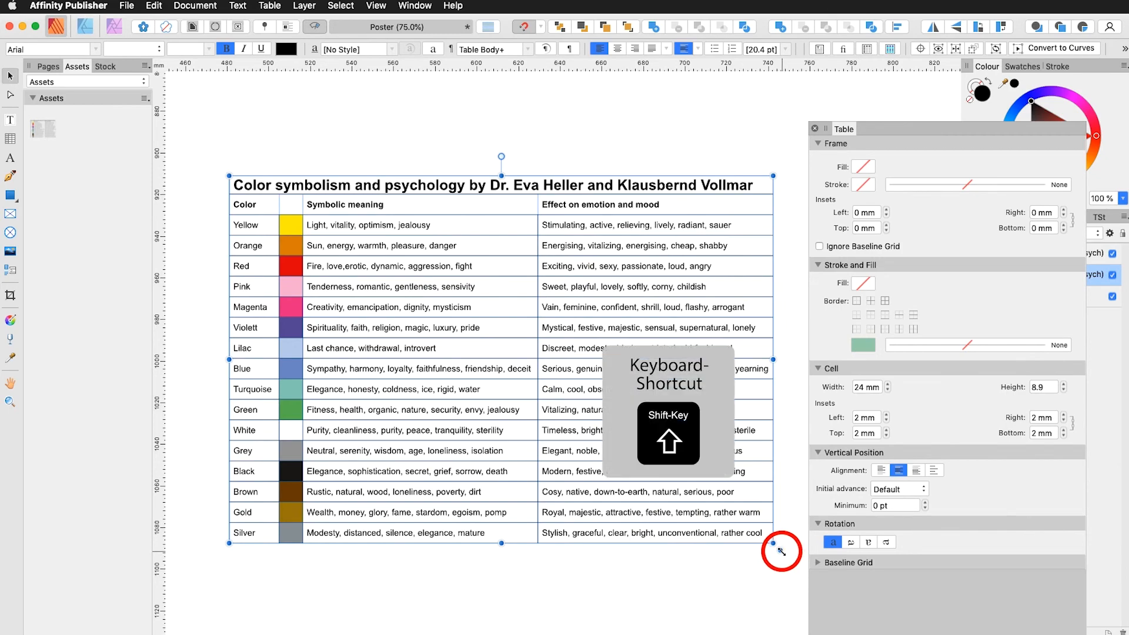
{"action": "left_click_drag", "start_coordinate": [781, 551], "coordinate": [694, 496]}
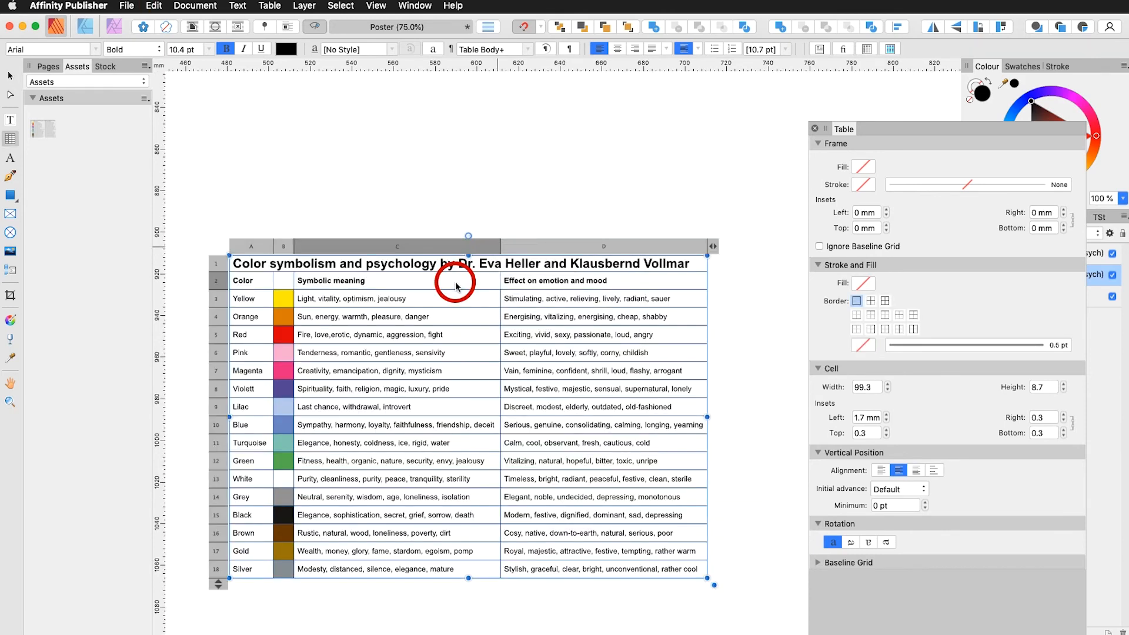
{"action": "mouse_move", "coordinate": [560, 148]}
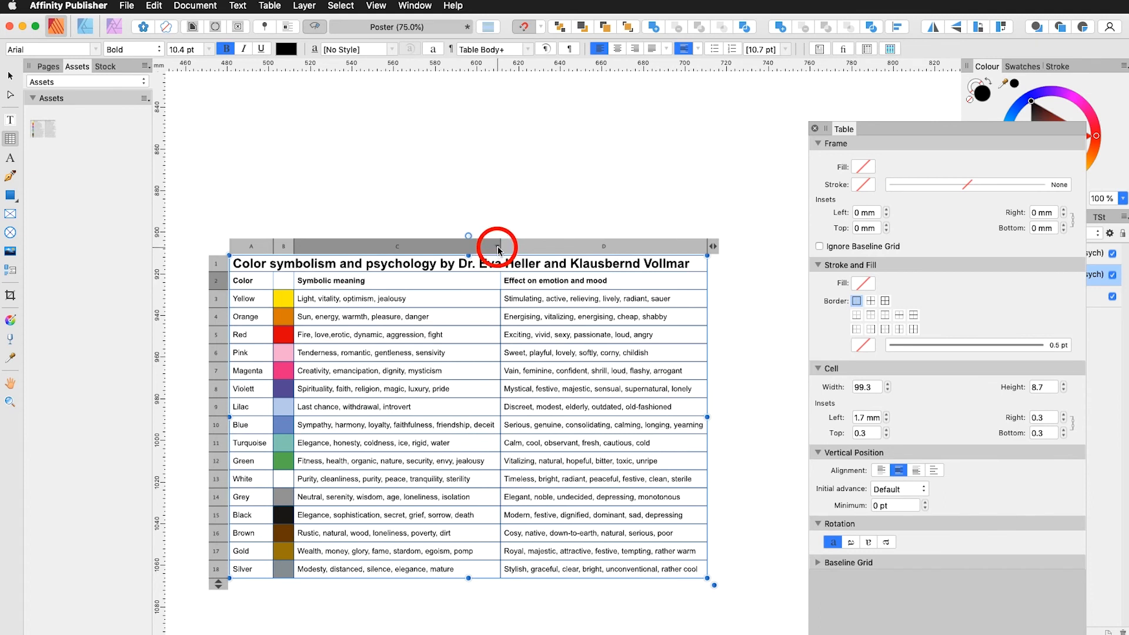
{"action": "right_click", "coordinate": [497, 246]}
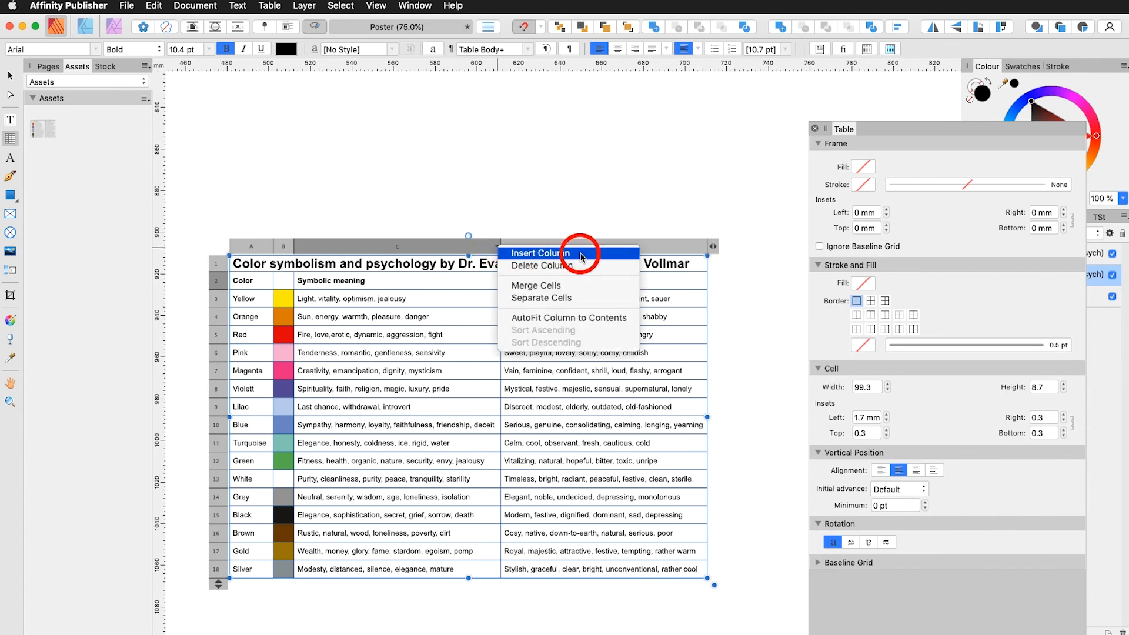
{"action": "mouse_move", "coordinate": [569, 266]}
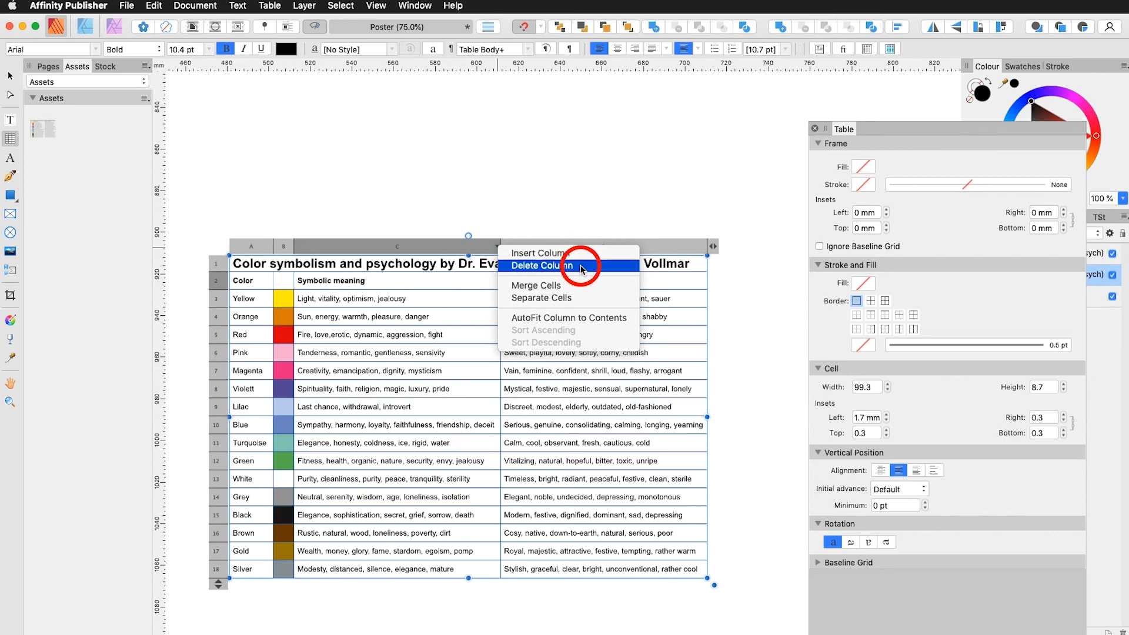
{"action": "mouse_move", "coordinate": [583, 297]}
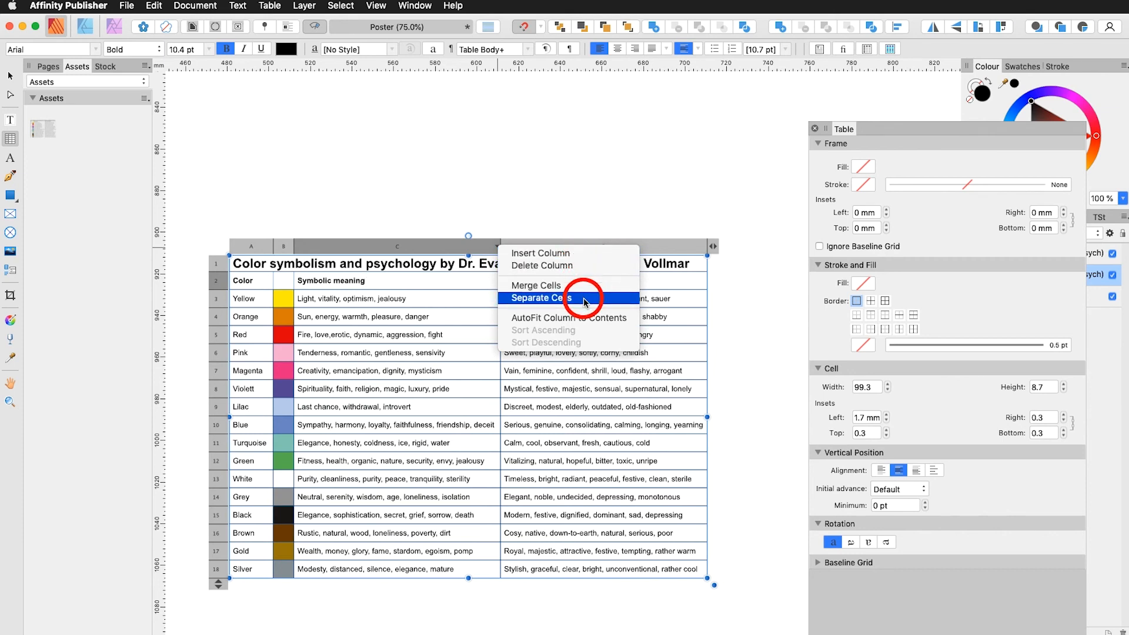
{"action": "mouse_move", "coordinate": [569, 318]}
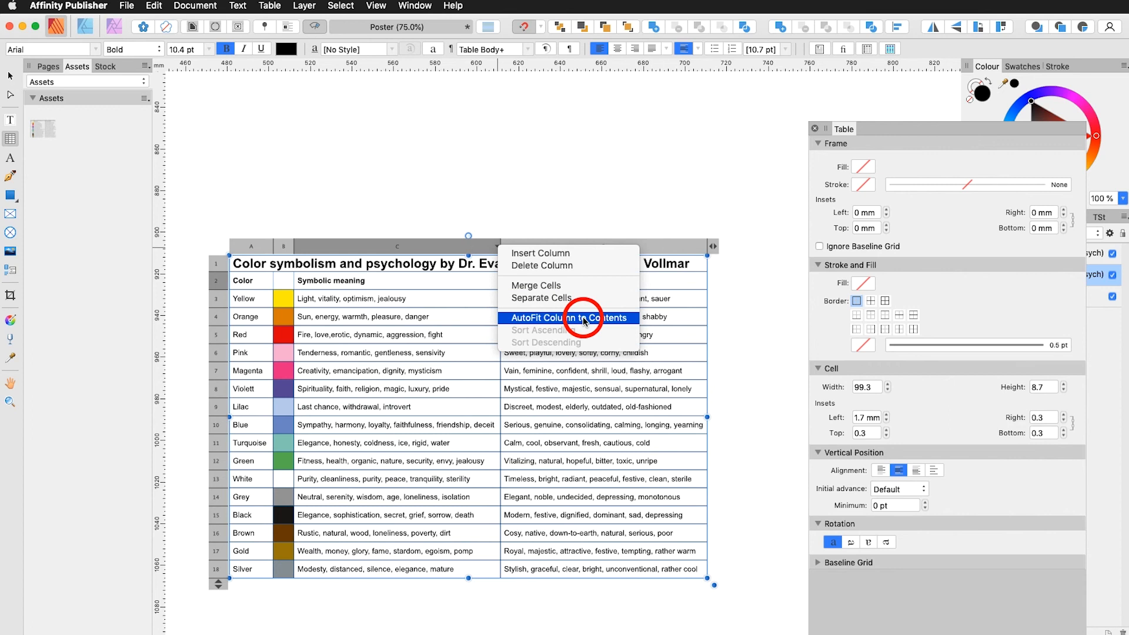
{"action": "mouse_move", "coordinate": [220, 578]}
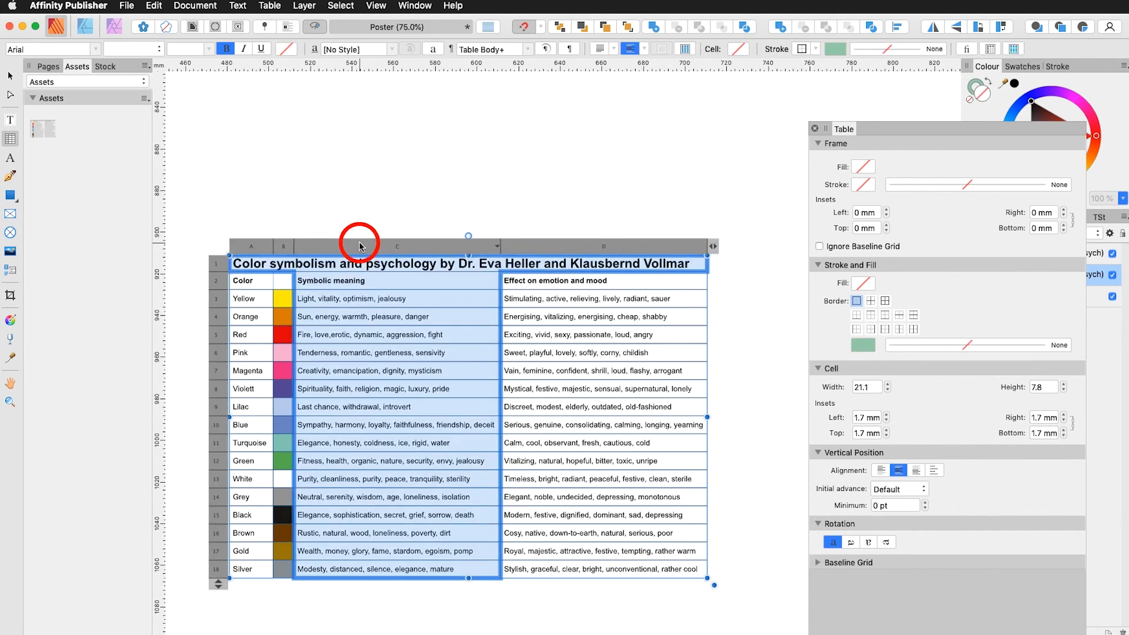
{"action": "left_click", "coordinate": [282, 376]}
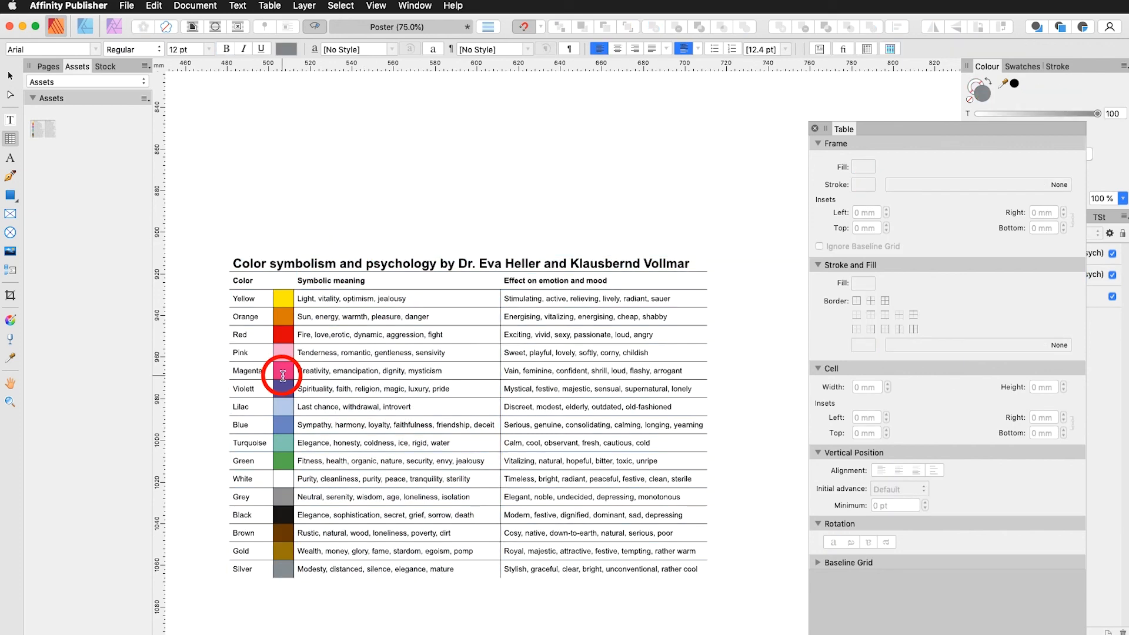